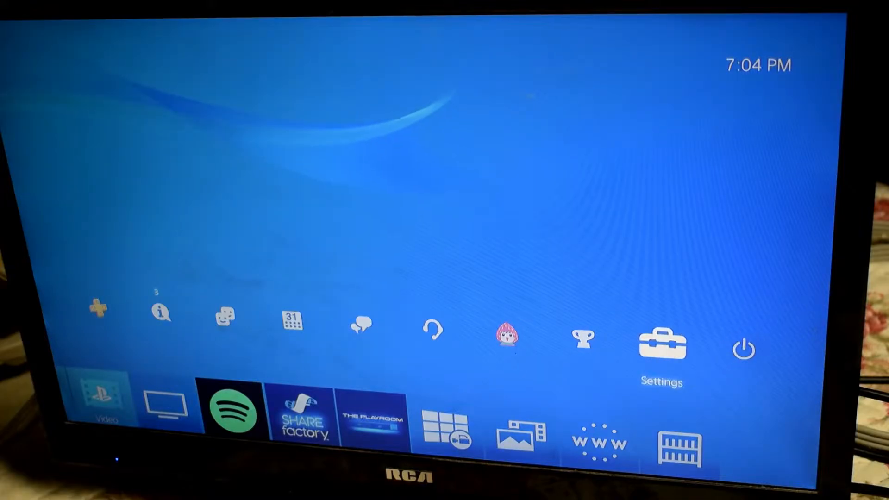
- Open Settings and go to Network > Set Up Internet Connection > Use Wi-Fi
{"action": "left_click", "coordinate": [661, 344]}
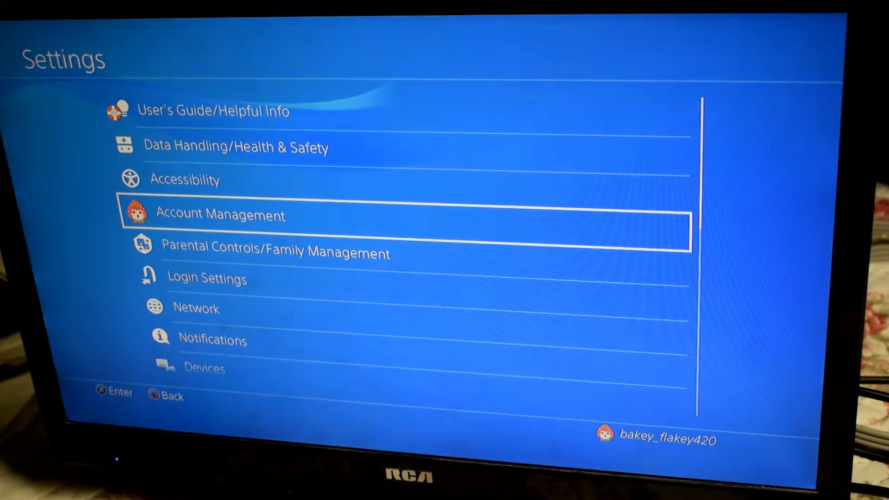
{"action": "scroll", "scroll_direction": "down", "scroll_amount": 3}
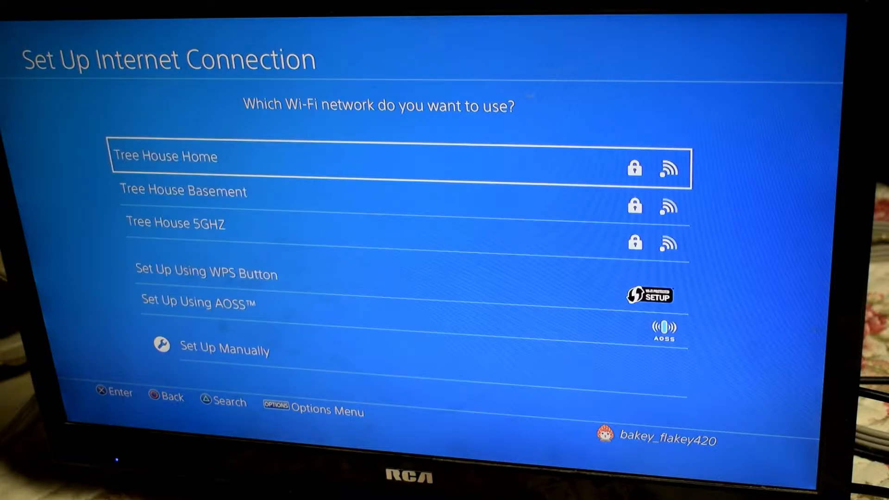
- Join the Tree House Basement network by entering its Wi-Fi password
{"action": "left_click", "coordinate": [182, 192]}
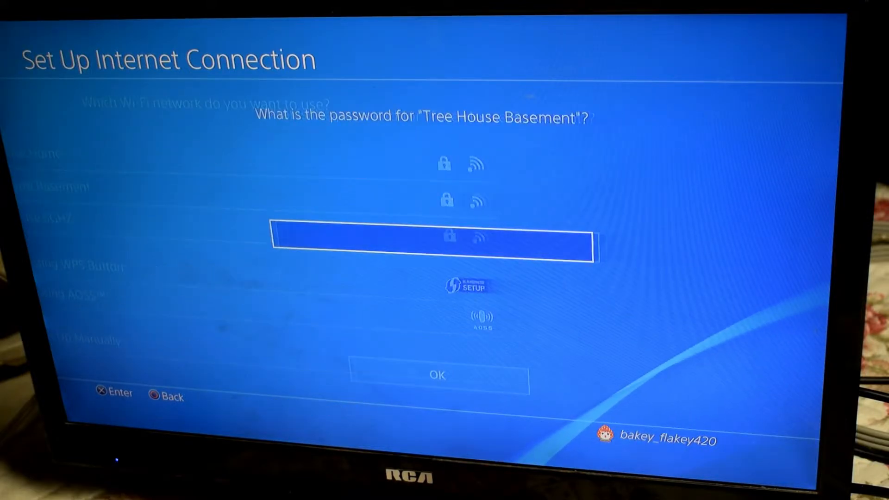
{"action": "left_click", "coordinate": [437, 245]}
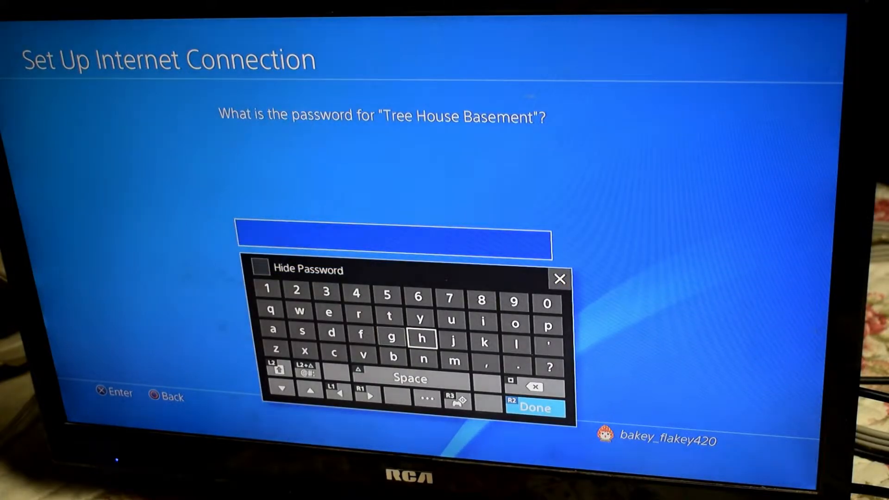
{"action": "left_click", "coordinate": [533, 407]}
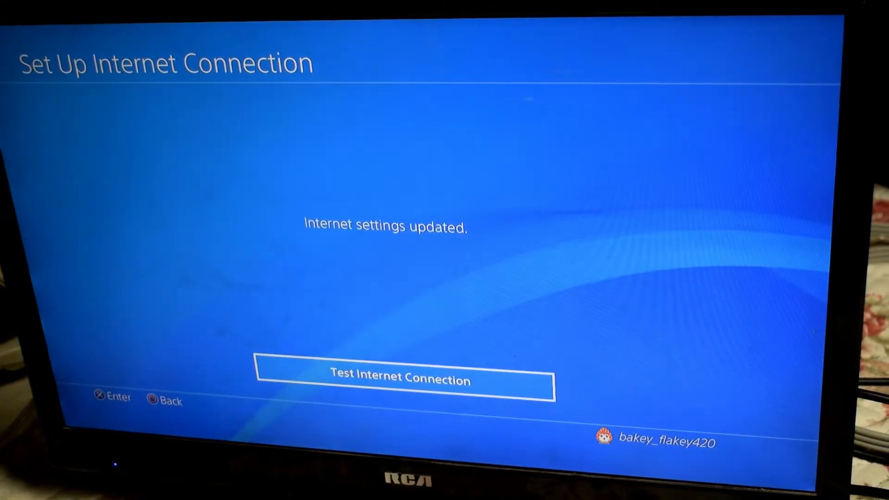
- Run the internet connection test, then back out to the Settings list
{"action": "left_click", "coordinate": [401, 379]}
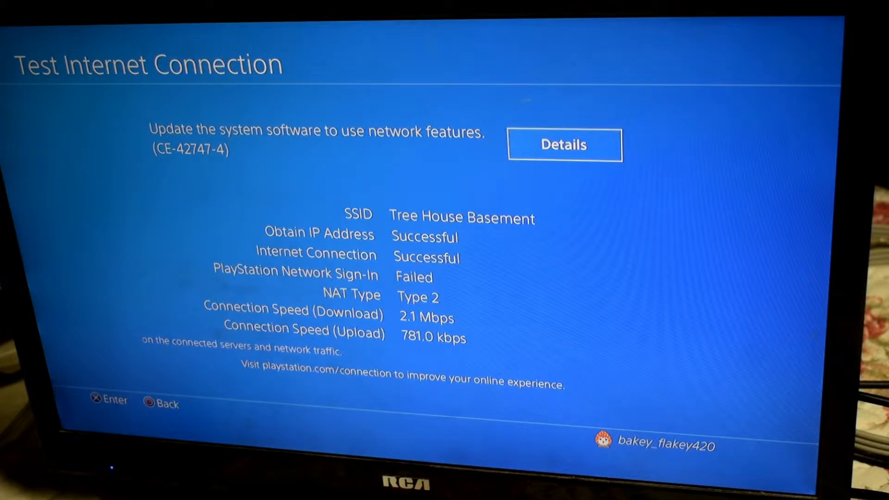
{"action": "left_click", "coordinate": [563, 145]}
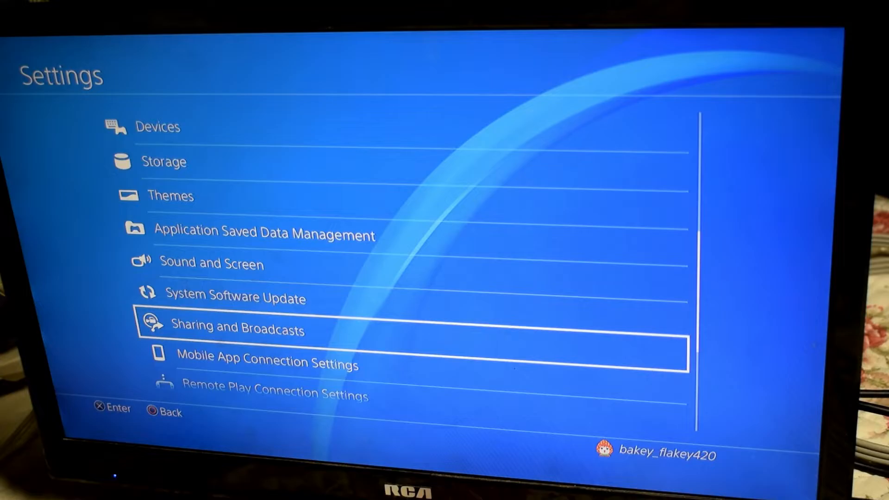
- Run System Software Update and continue past the Version 9.03 screen to confirmation
{"action": "left_click", "coordinate": [233, 297]}
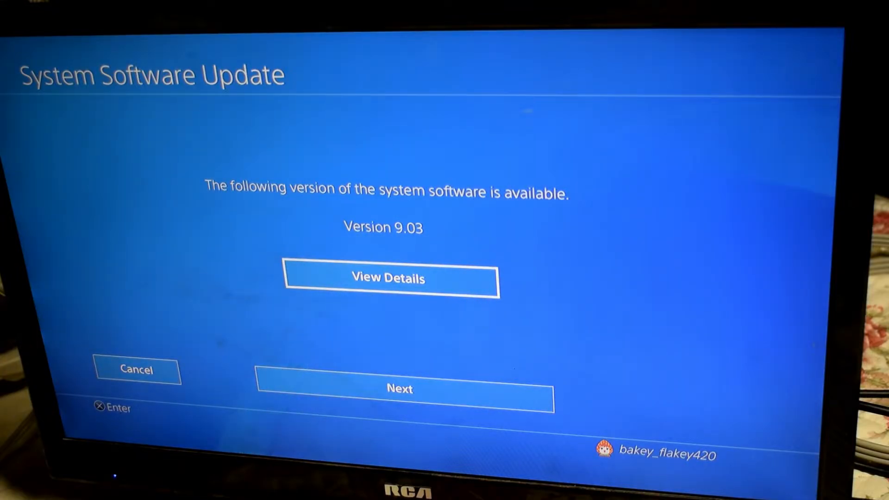
{"action": "left_click", "coordinate": [399, 390]}
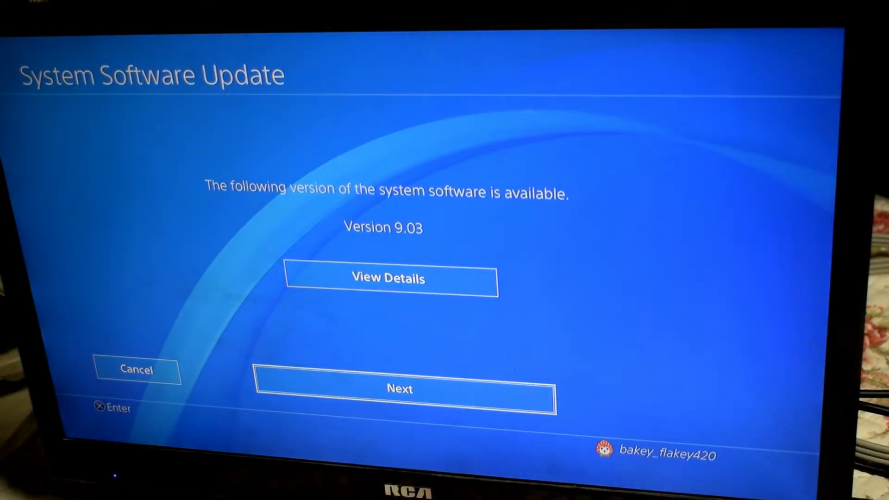
{"action": "left_click", "coordinate": [399, 389]}
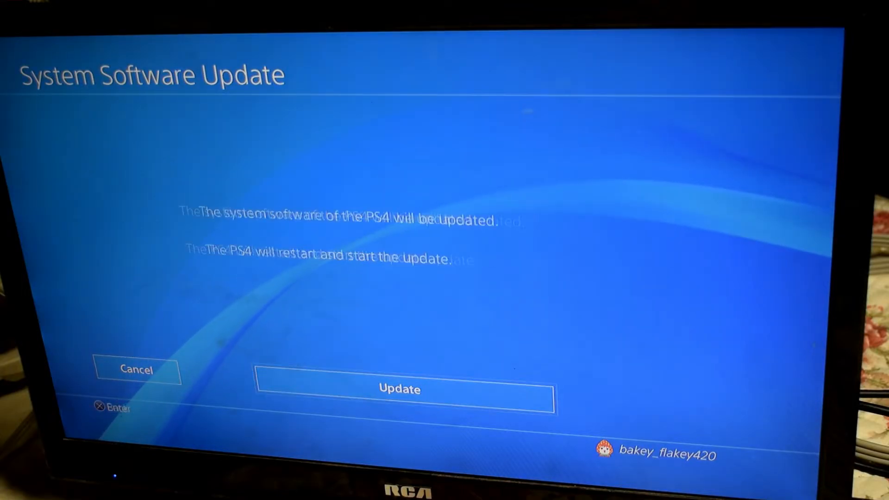
- Start the 9.03 update and let the console restart to the home screen
{"action": "left_click", "coordinate": [400, 389]}
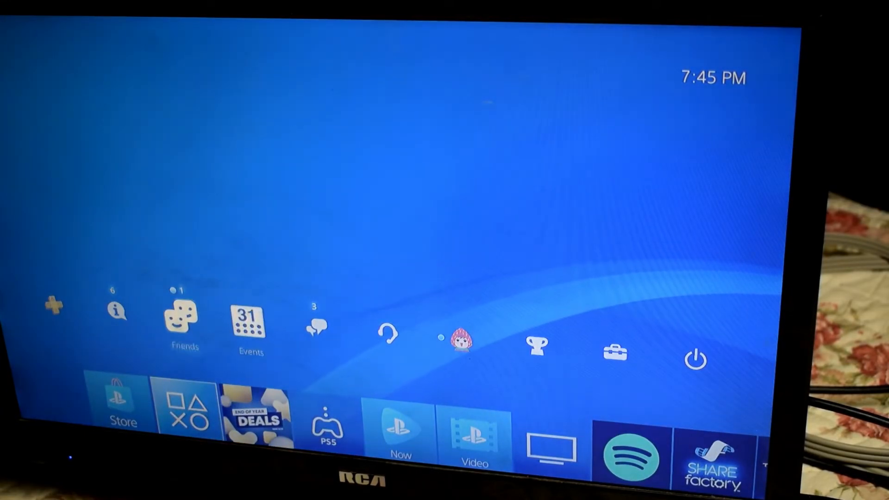
- Recheck System Software Update in Settings and dismiss the already-installed notice
{"action": "left_click", "coordinate": [614, 352]}
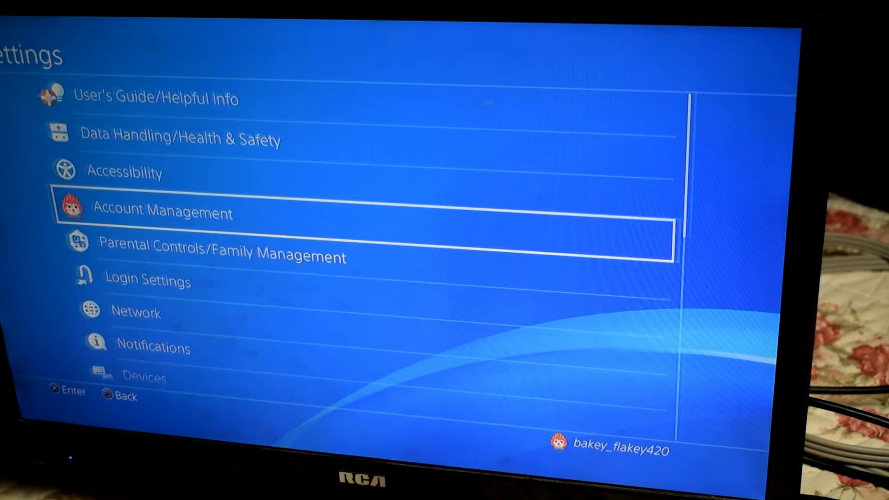
{"action": "key", "text": "down"}
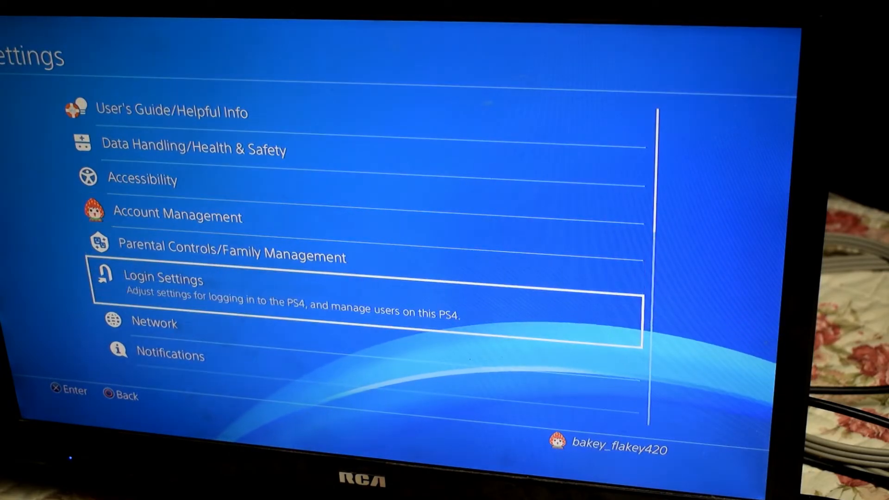
{"action": "scroll", "scroll_direction": "down", "scroll_amount": 3}
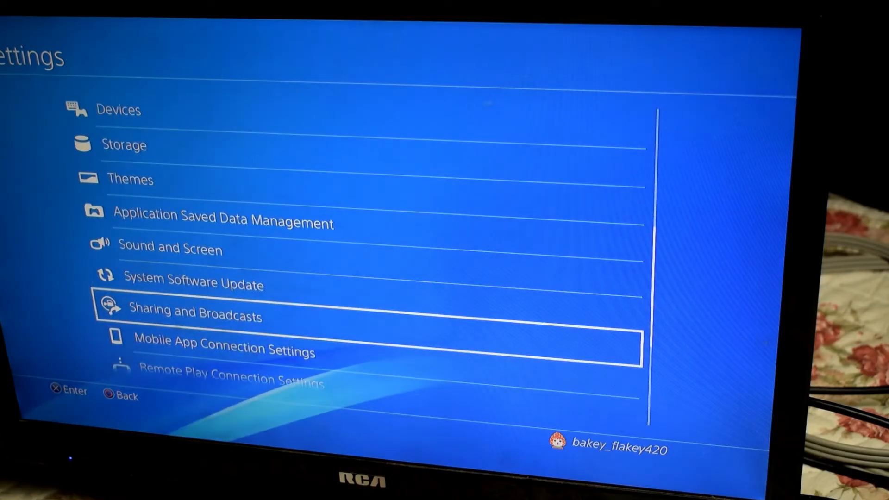
{"action": "left_click", "coordinate": [191, 283]}
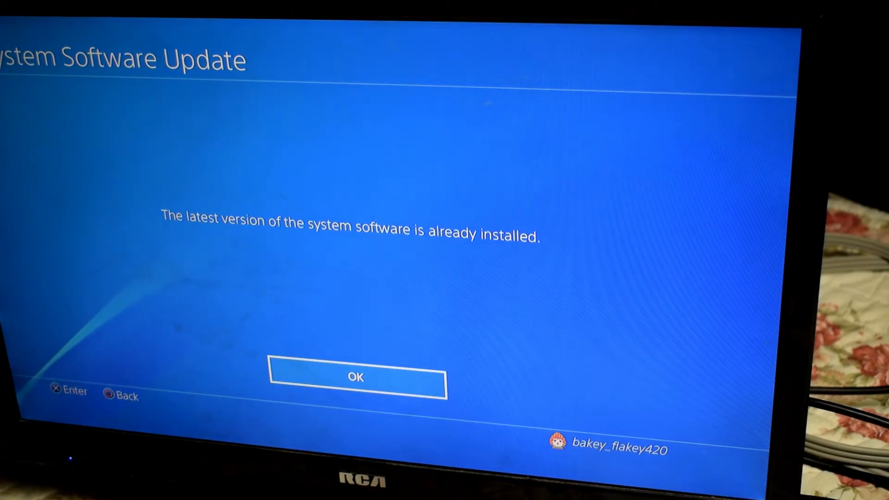
{"action": "left_click", "coordinate": [356, 377]}
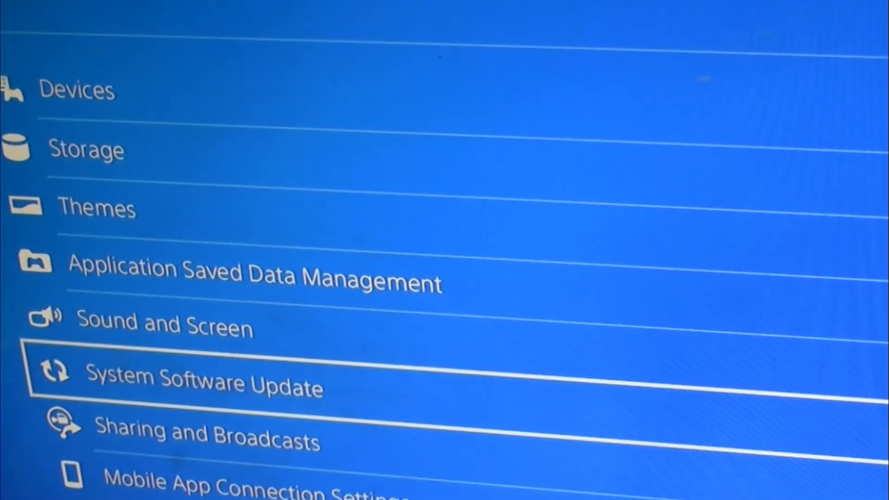
- Open Settings > System > System Information to view version 9.03
{"action": "scroll", "scroll_direction": "down", "scroll_amount": 3}
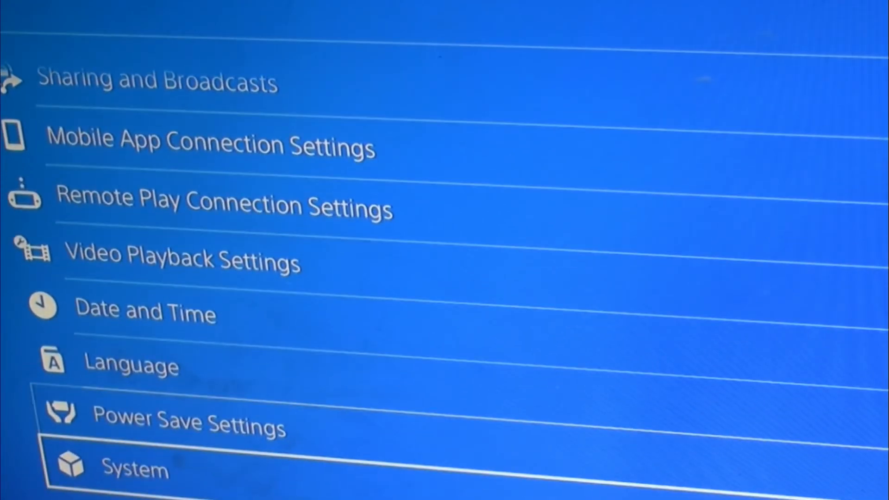
{"action": "left_click", "coordinate": [136, 469]}
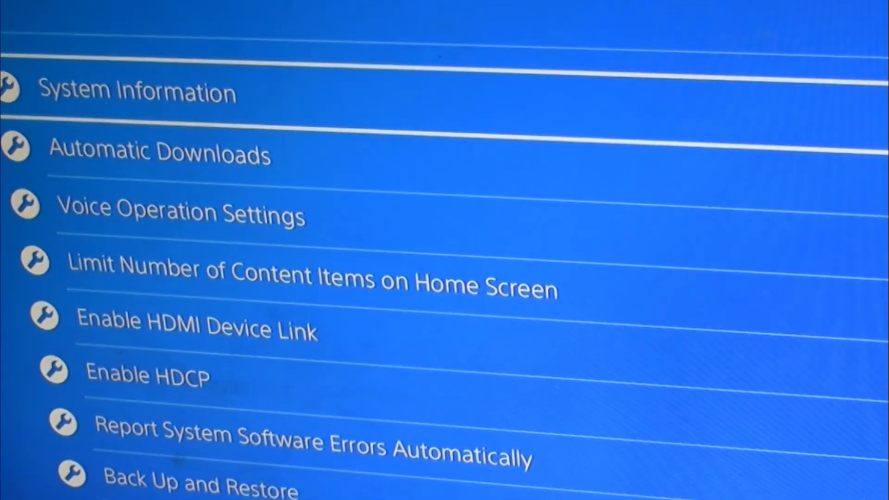
{"action": "left_click", "coordinate": [136, 92]}
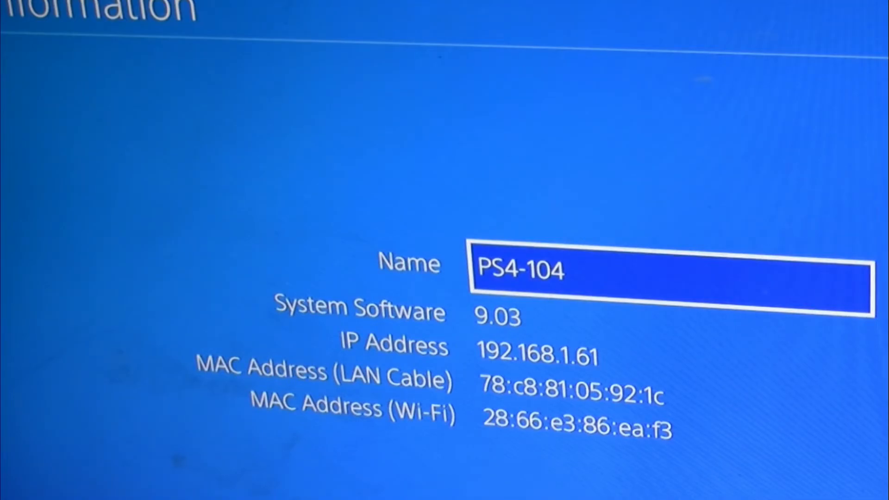